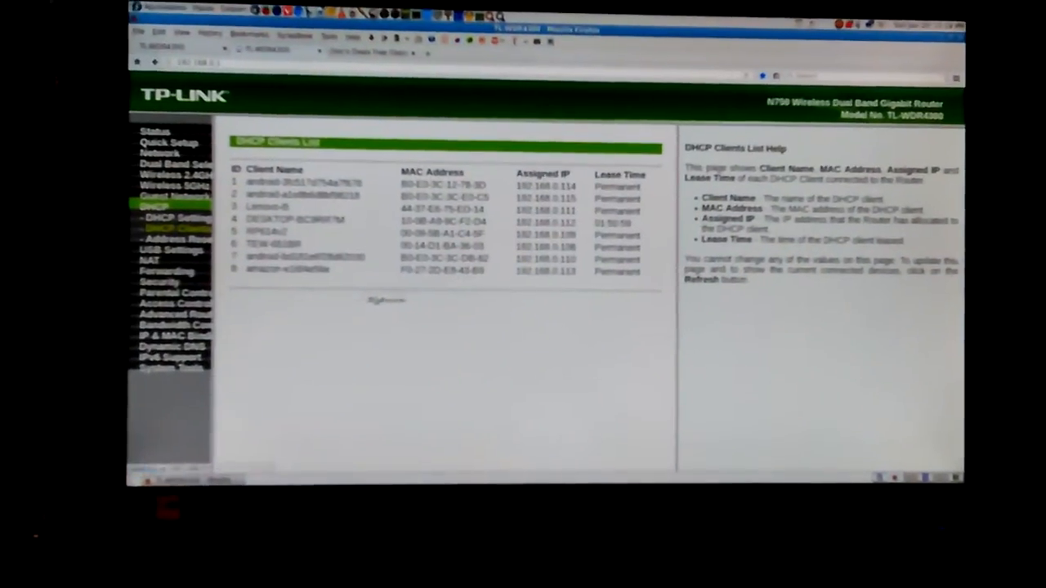
Log in to UptimeRobot to view the dashboard with 3 monitors up.
{"action": "left_click", "coordinate": [372, 285]}
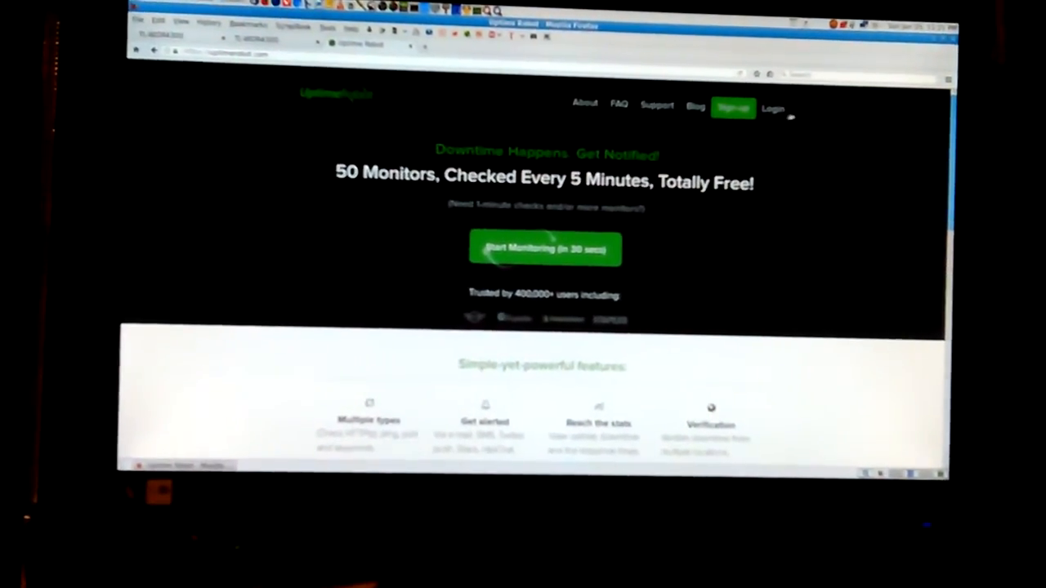
{"action": "left_click", "coordinate": [773, 108]}
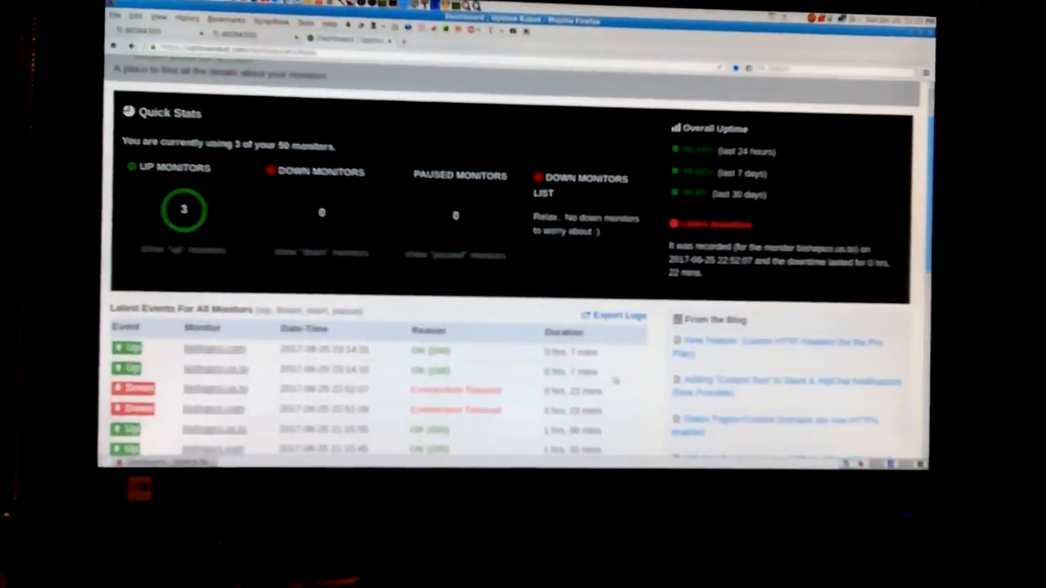
{"action": "scroll", "scroll_direction": "down", "scroll_amount": 3}
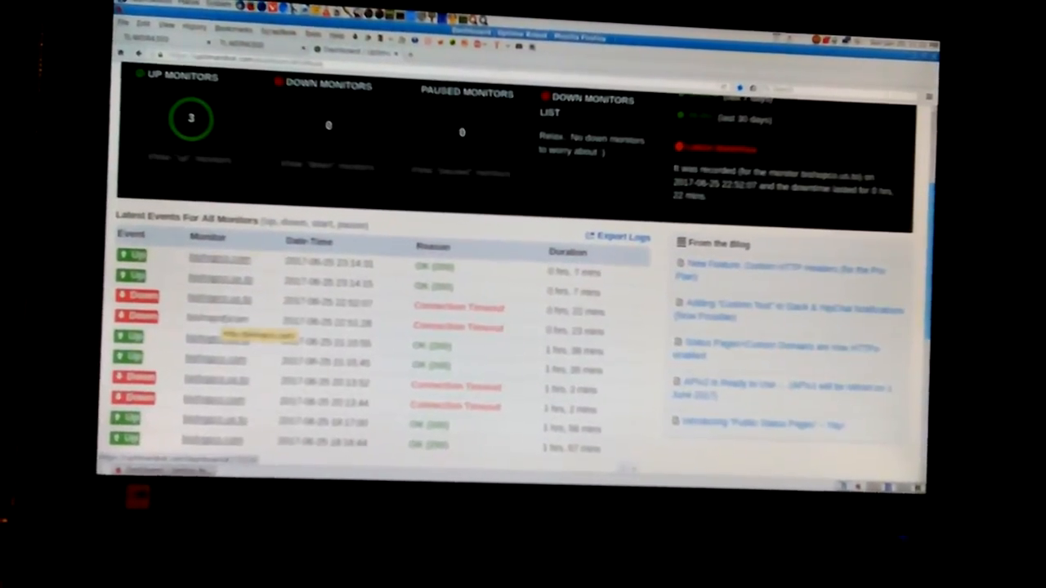
{"action": "scroll", "scroll_direction": "down", "scroll_amount": 3}
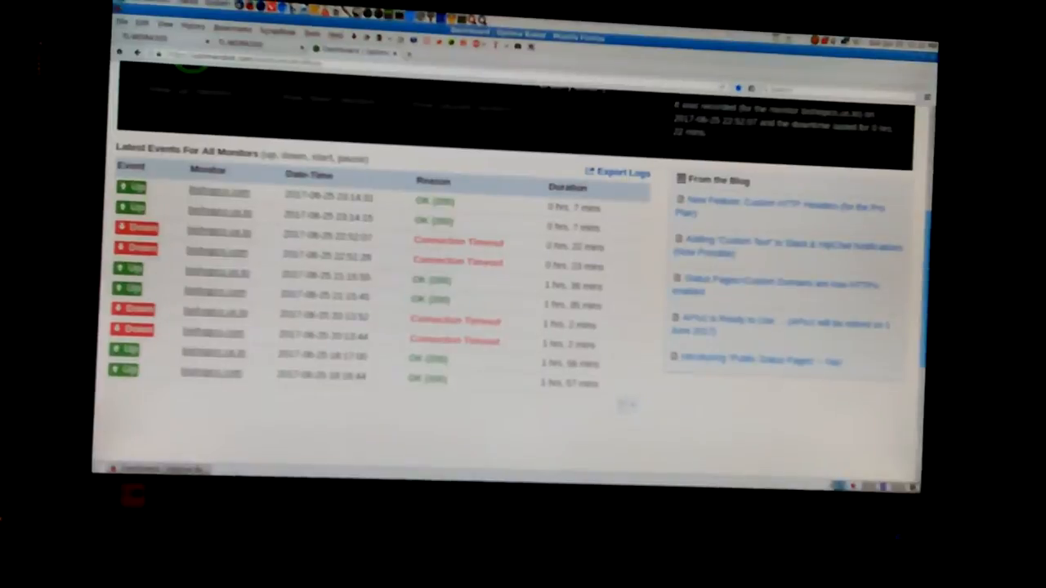
{"action": "scroll", "scroll_direction": "up", "scroll_amount": 3}
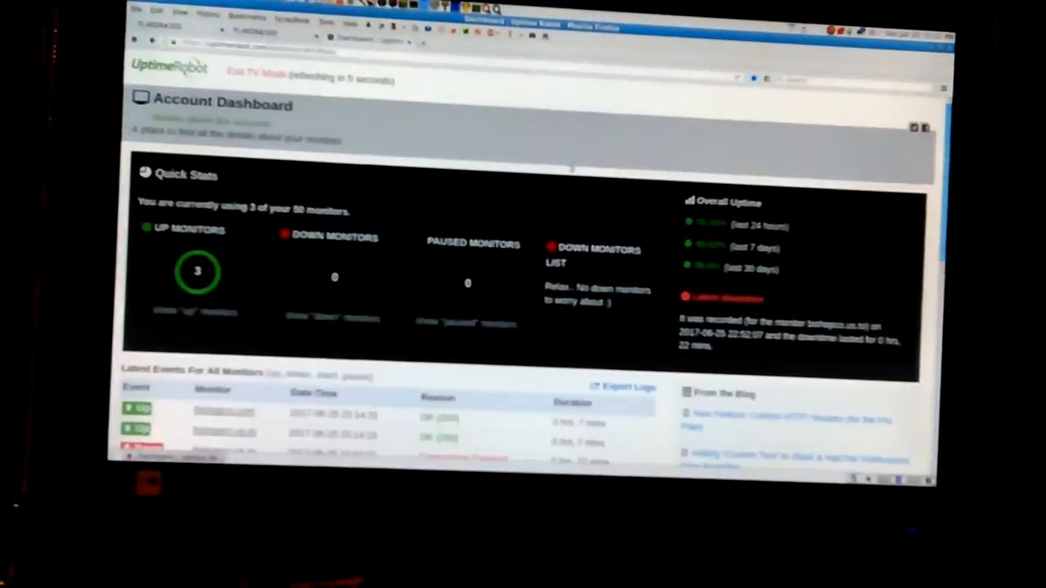